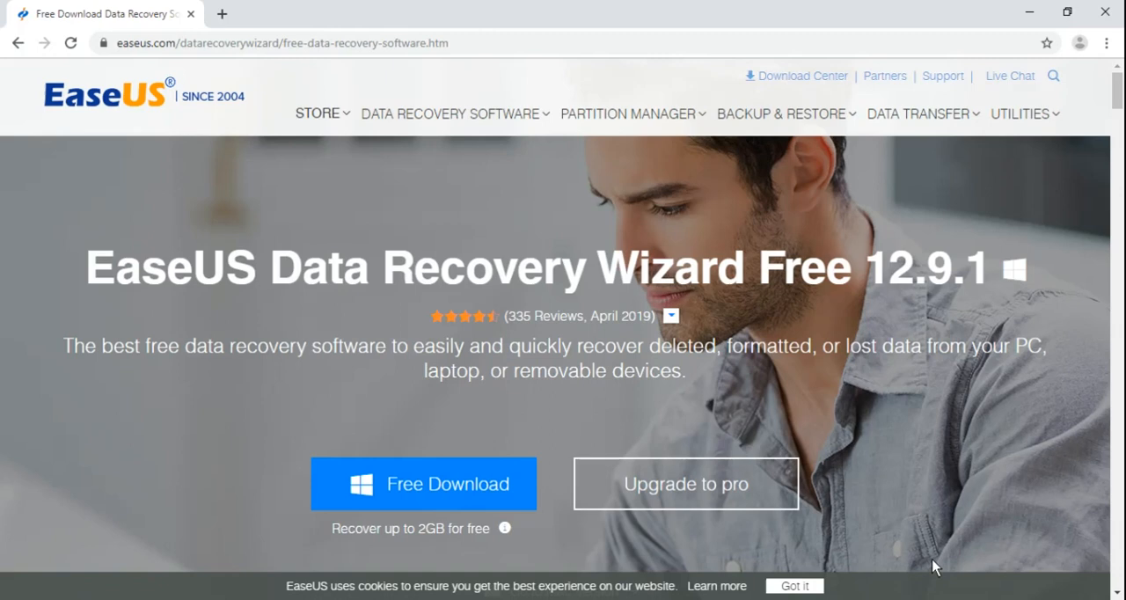
pyautogui.moveTo(829, 322)
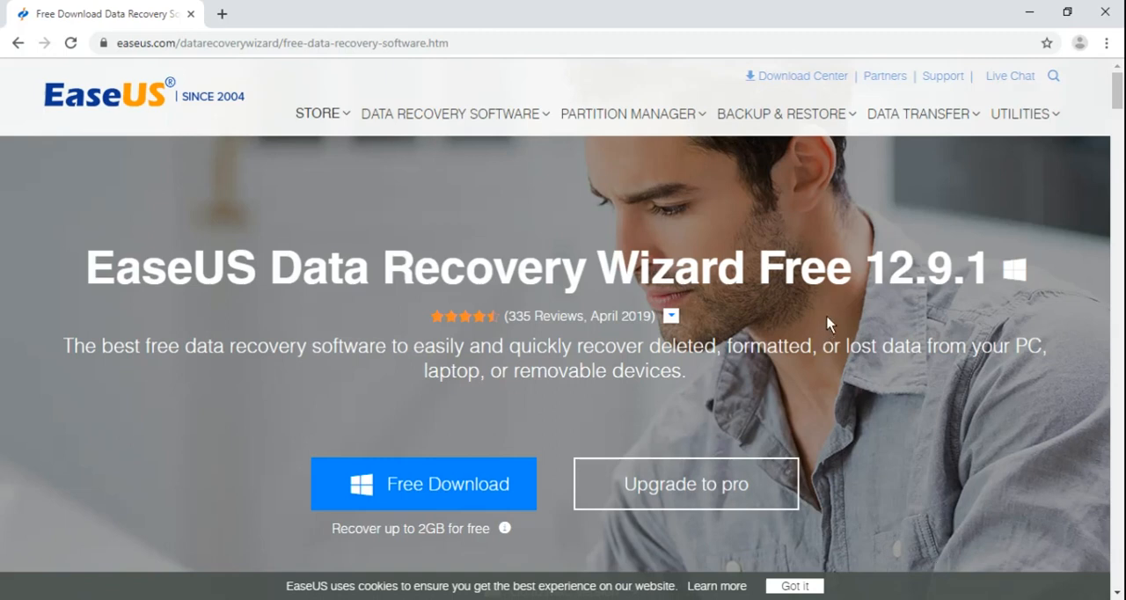
# - Launch EaseUS Data Recovery Wizard from the desktop and start a scan of drive E
pyautogui.doubleClick(914, 267)
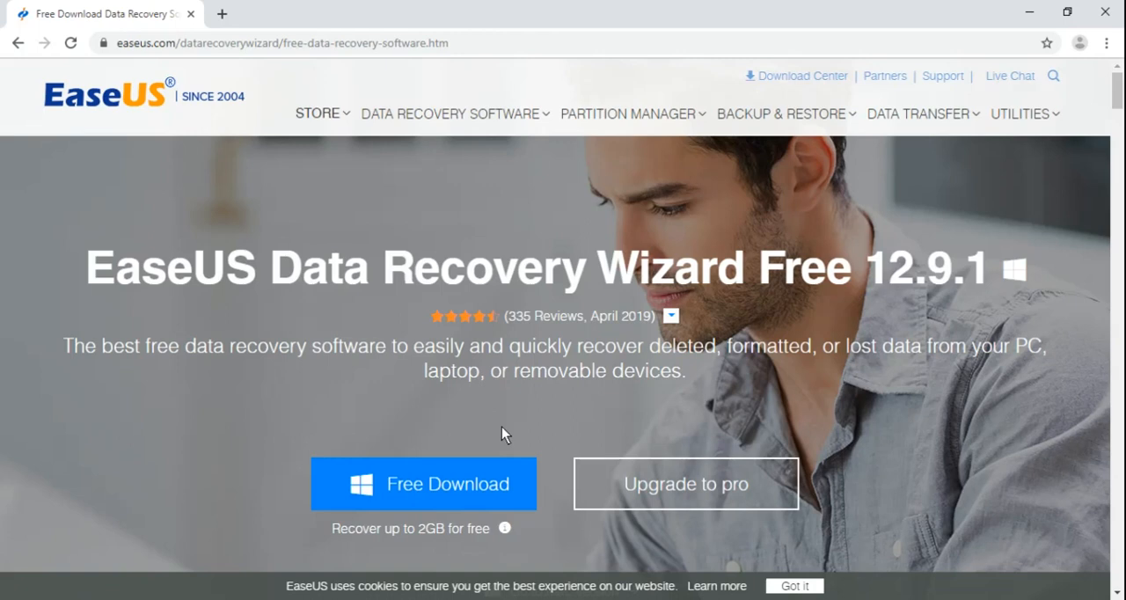
pyautogui.moveTo(686, 485)
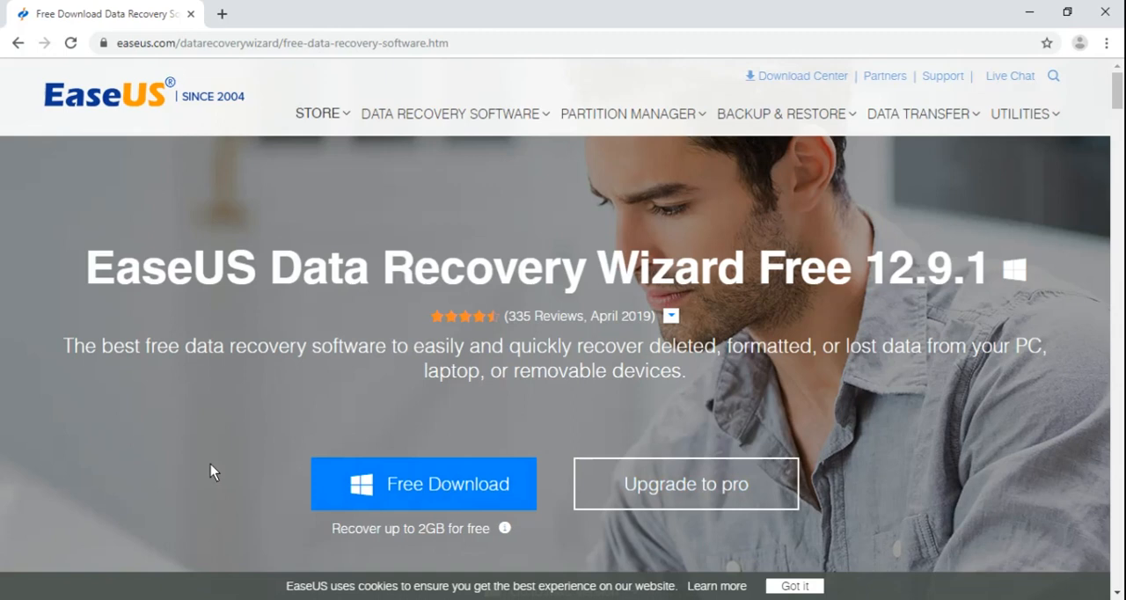
pyautogui.moveTo(476, 499)
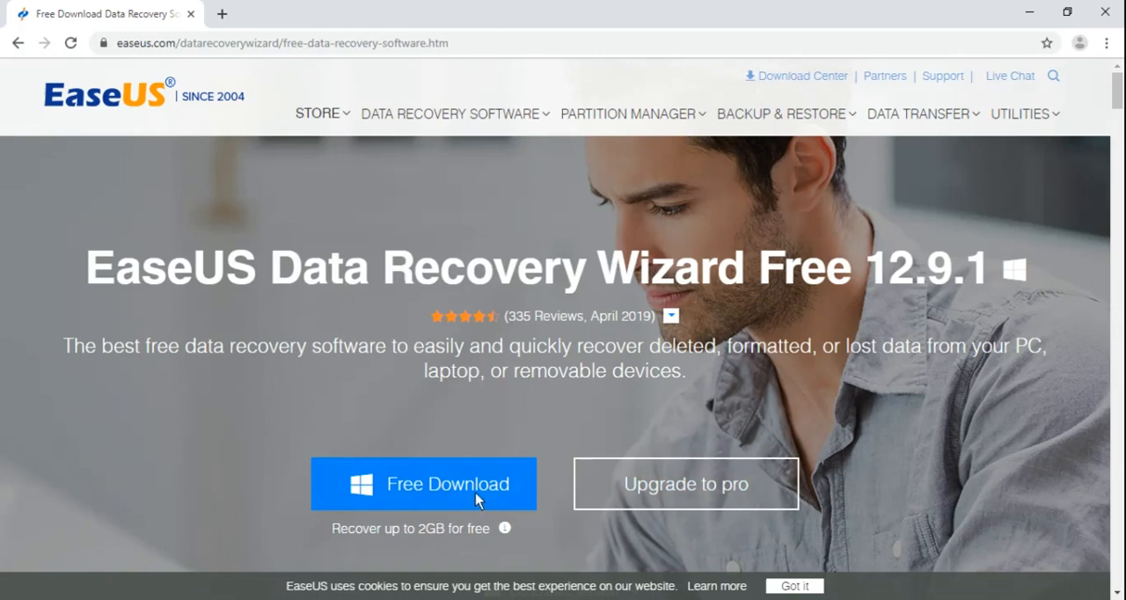
pyautogui.click(457, 500)
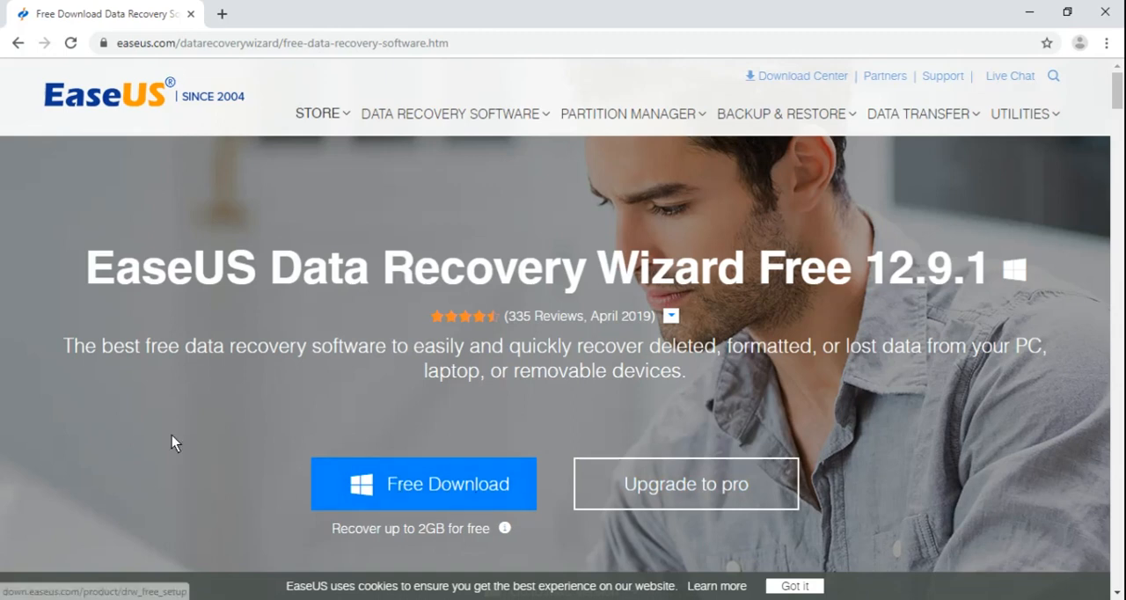
pyautogui.moveTo(332, 538)
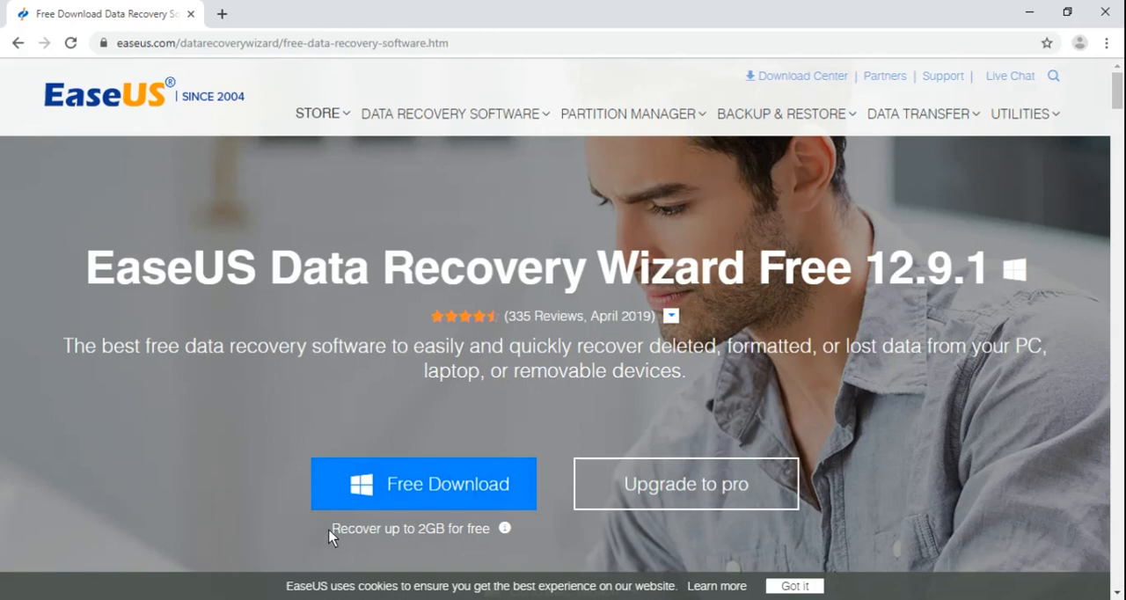
pyautogui.moveTo(478, 545)
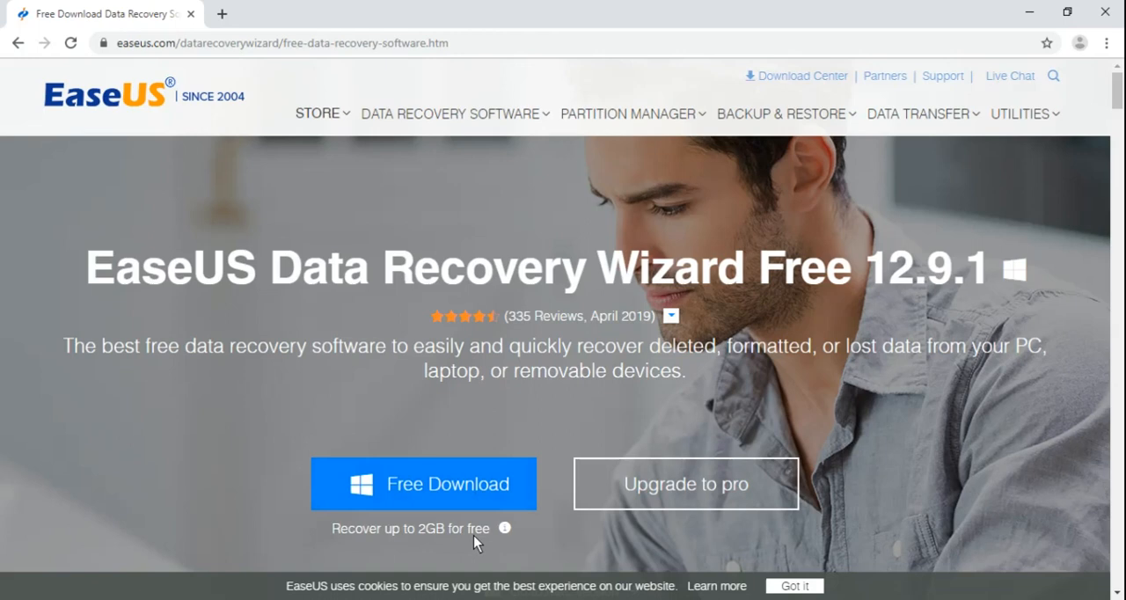
pyautogui.moveTo(923, 239)
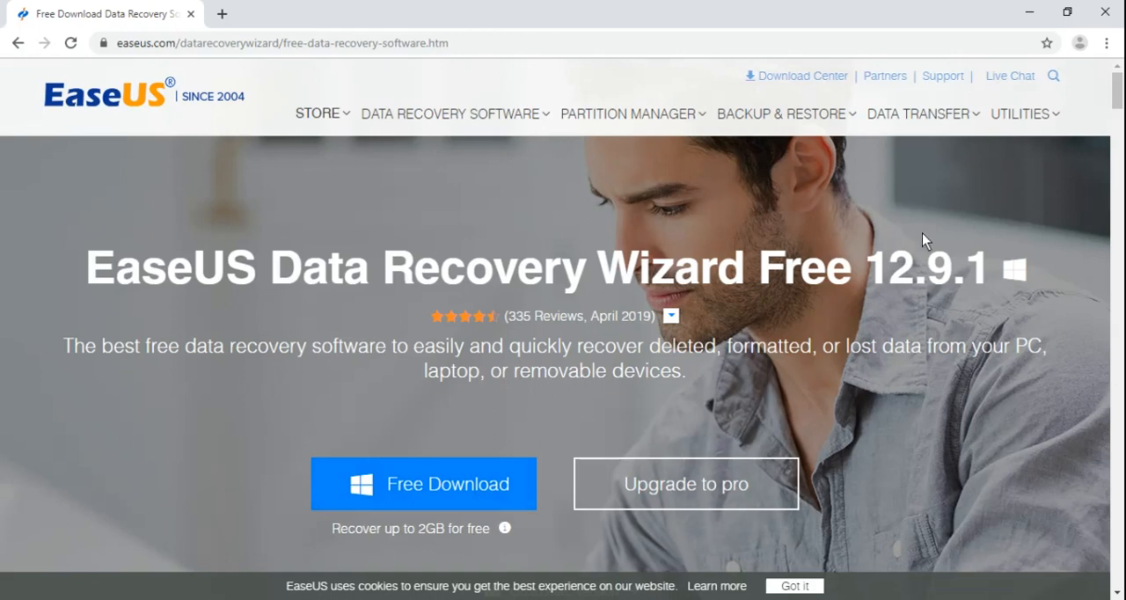
pyautogui.moveTo(714, 503)
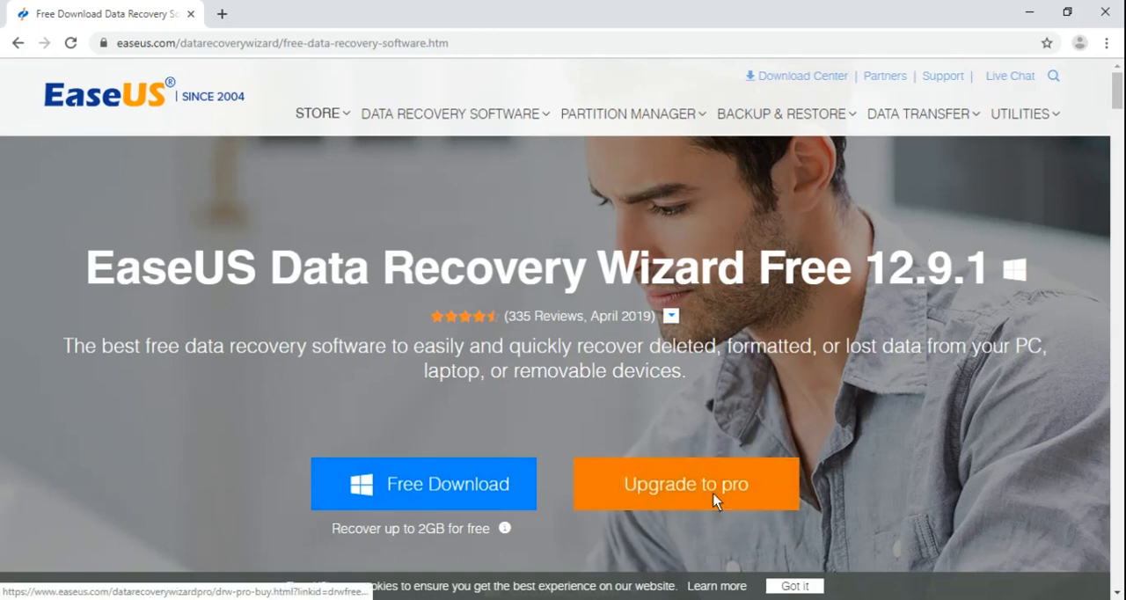
pyautogui.moveTo(946, 60)
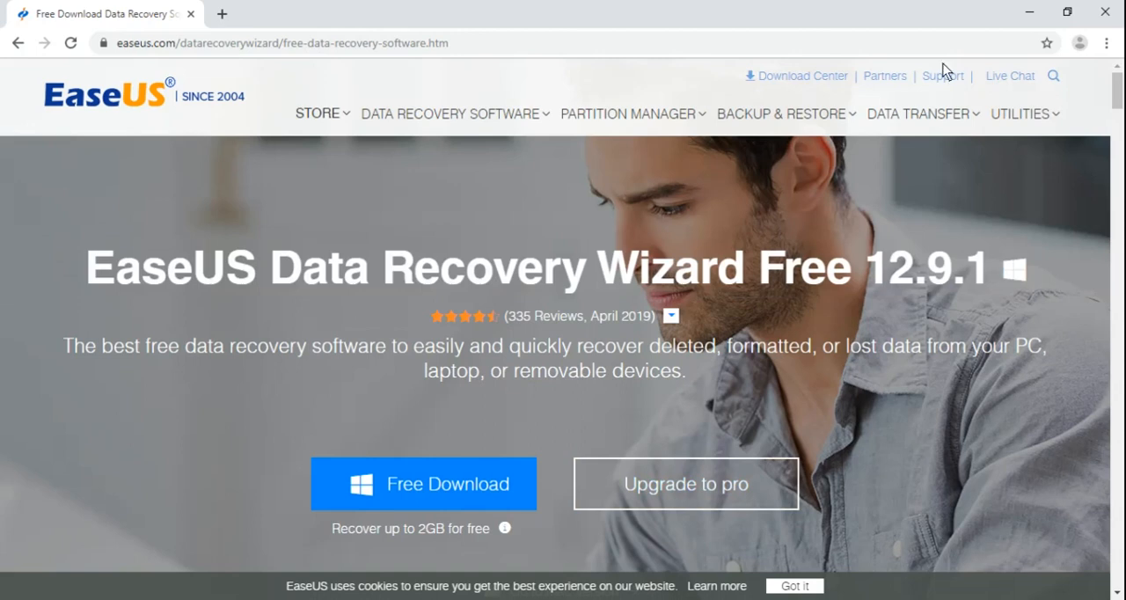
pyautogui.moveTo(1031, 10)
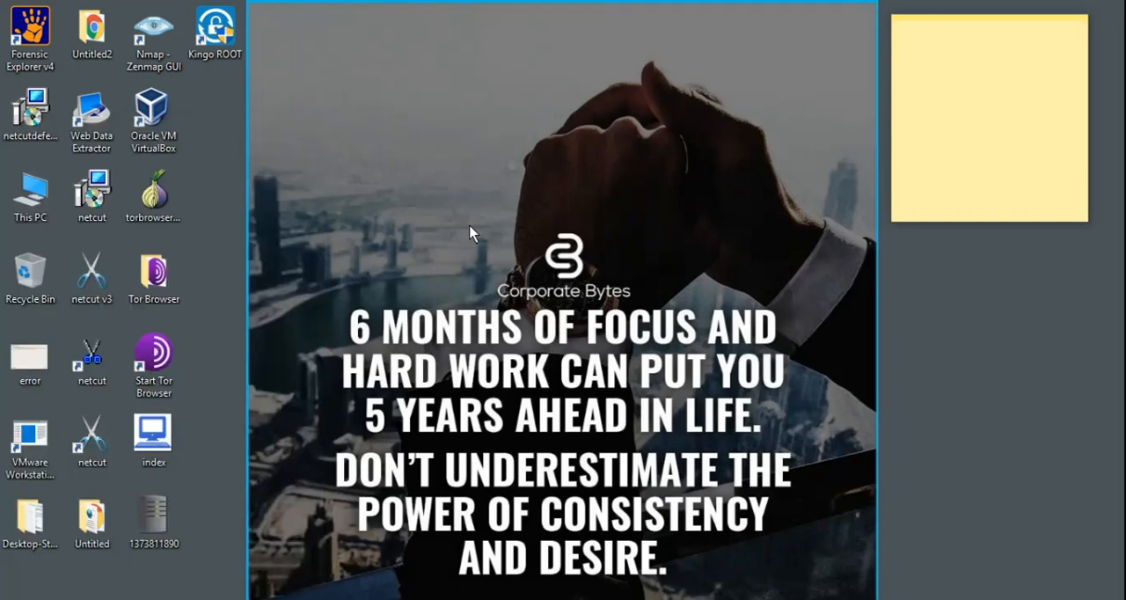
pyautogui.moveTo(489, 430)
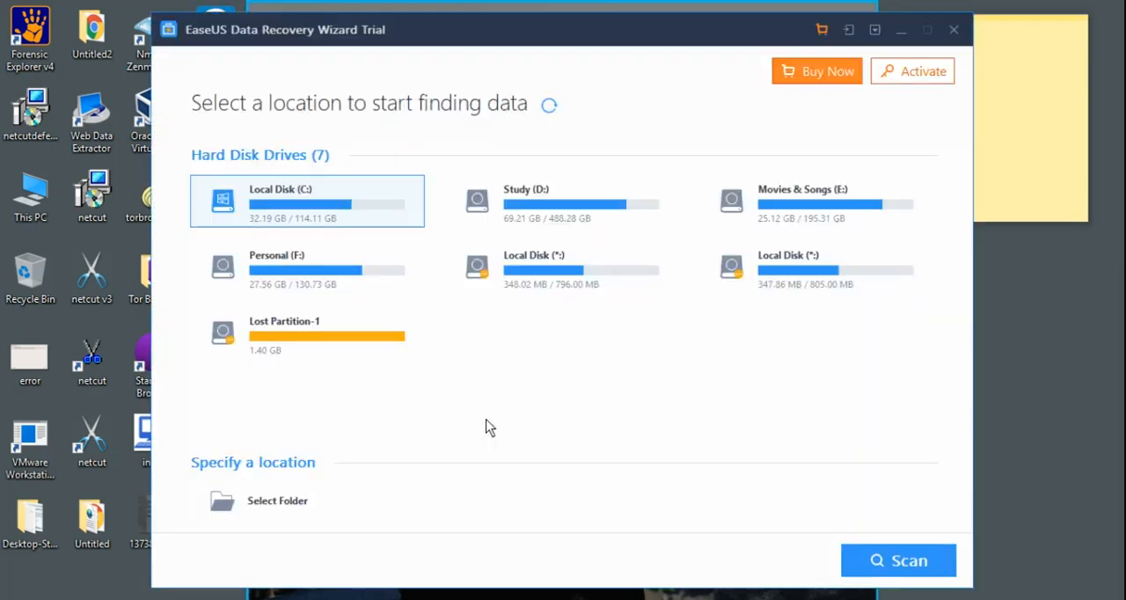
pyautogui.moveTo(507, 349)
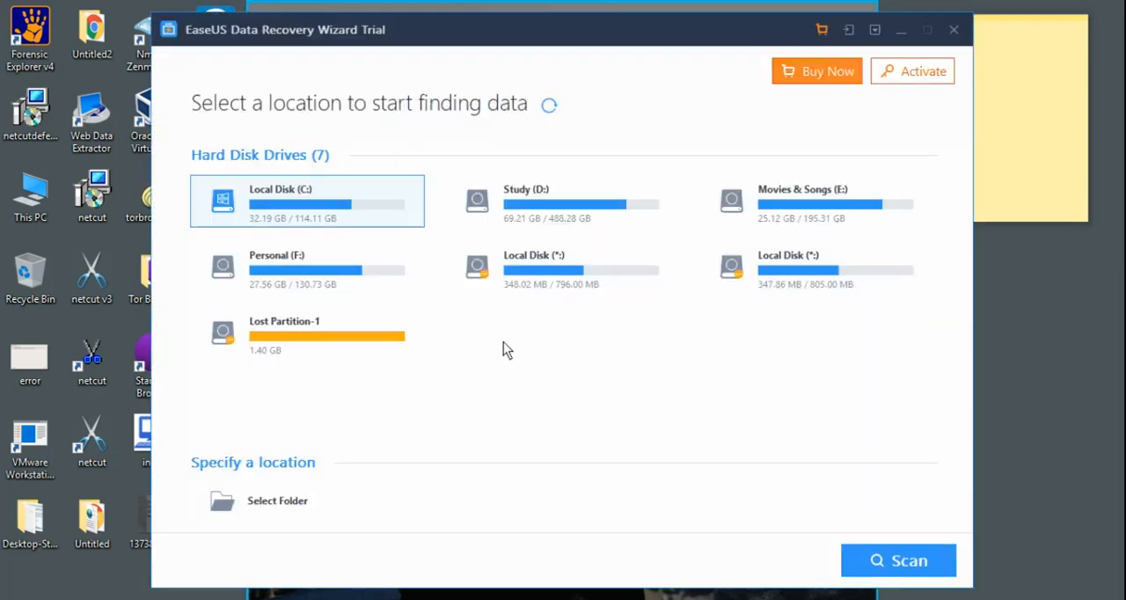
pyautogui.moveTo(492, 86)
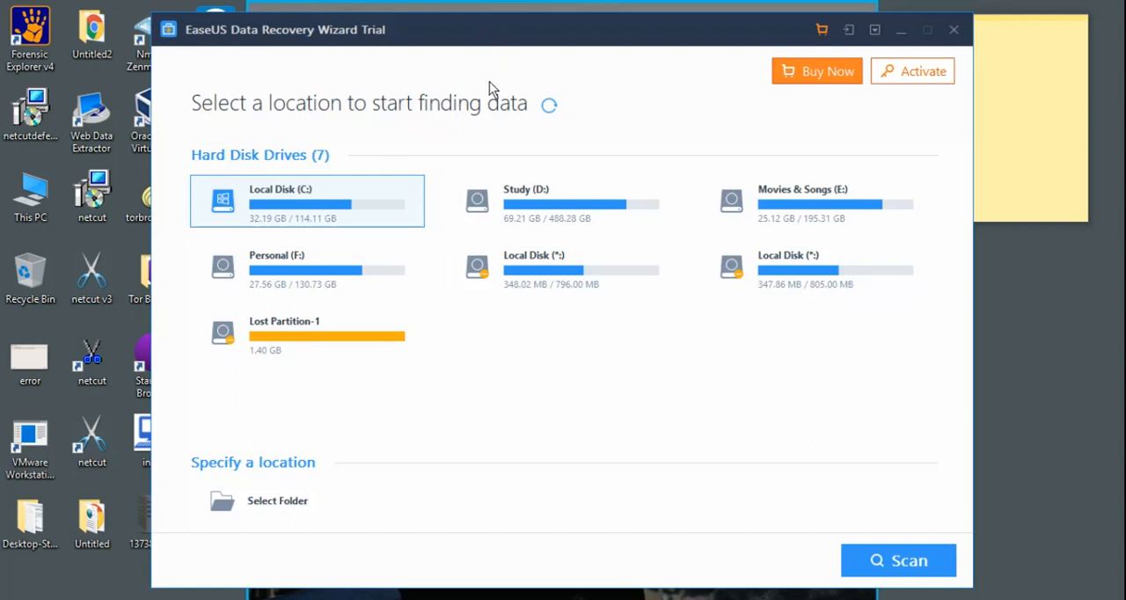
pyautogui.moveTo(408, 123)
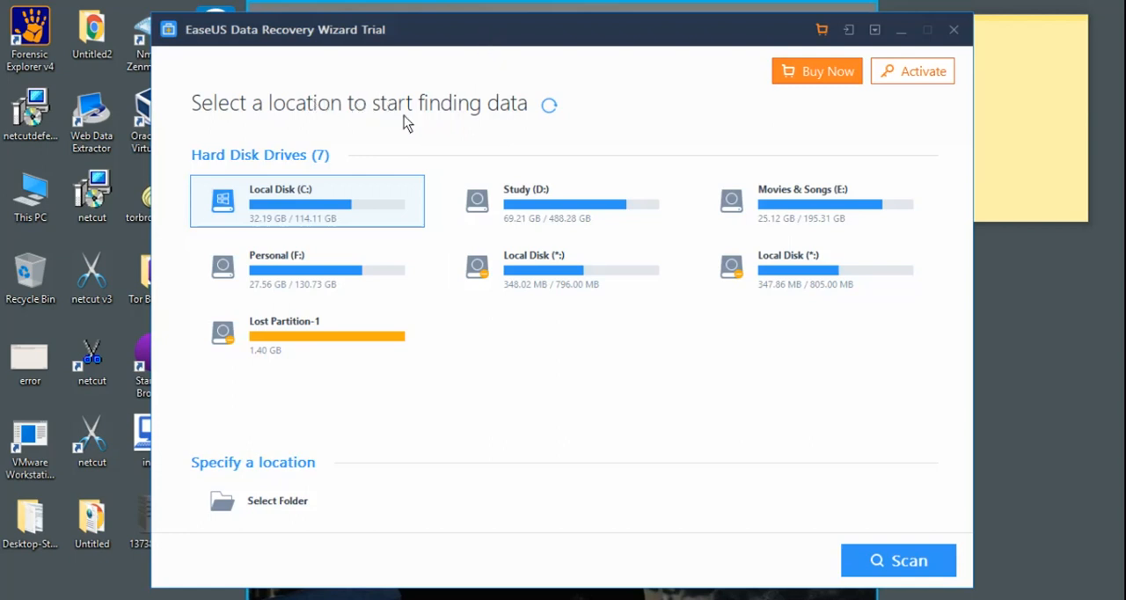
pyautogui.moveTo(519, 373)
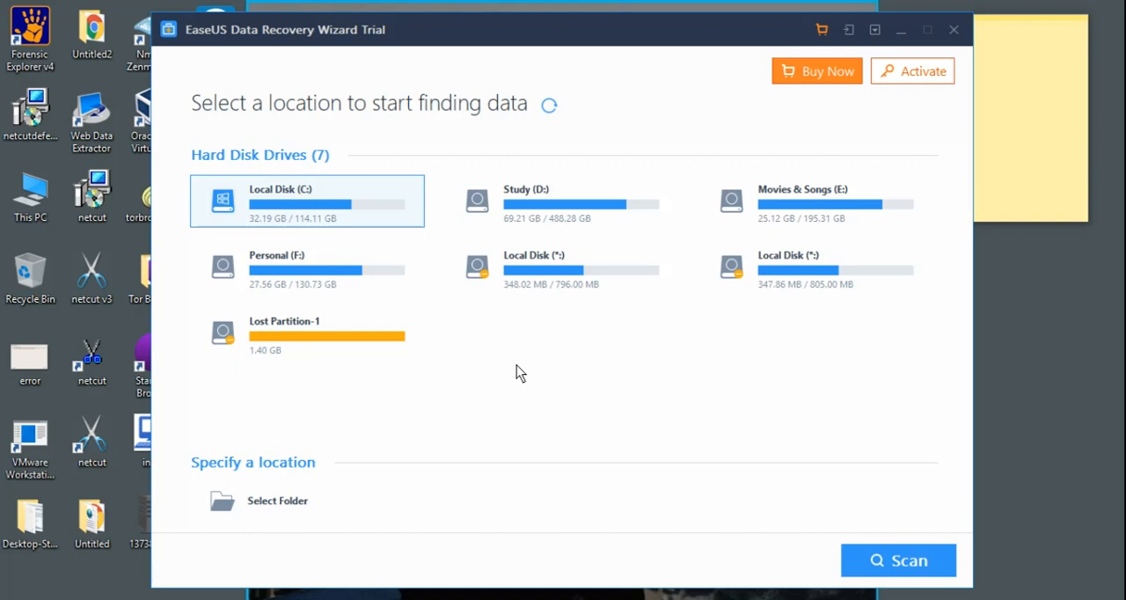
pyautogui.moveTo(793, 285)
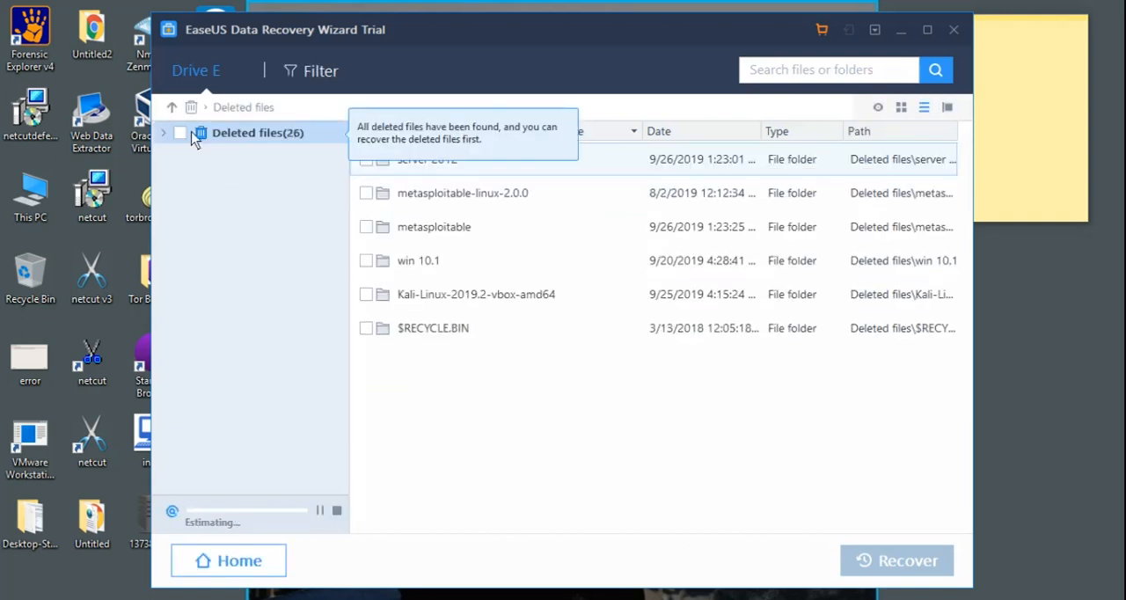
pyautogui.click(179, 132)
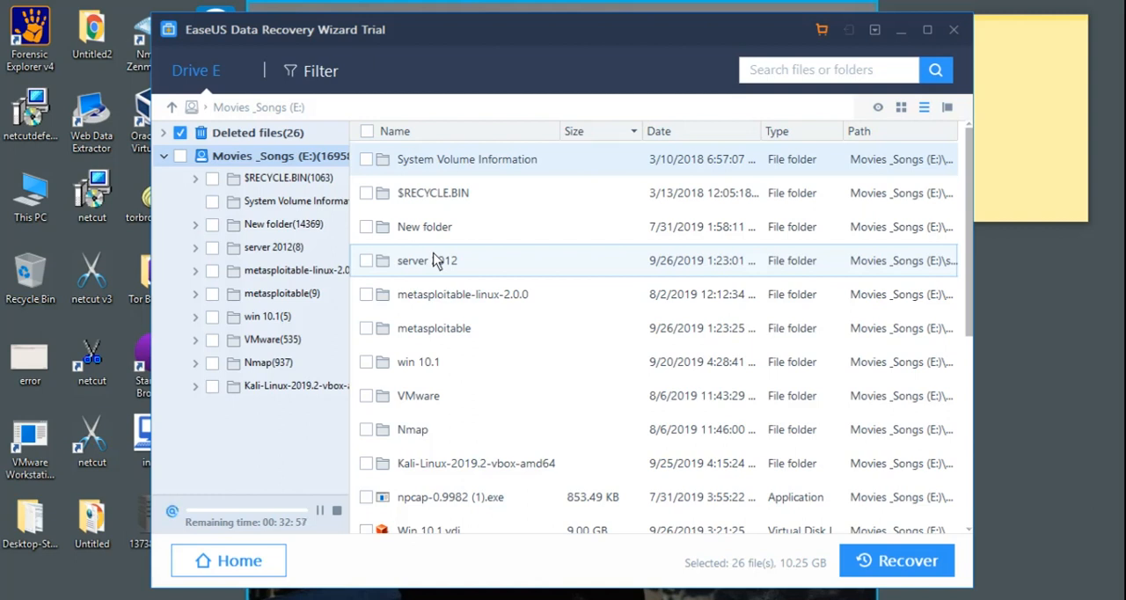
pyautogui.moveTo(443, 419)
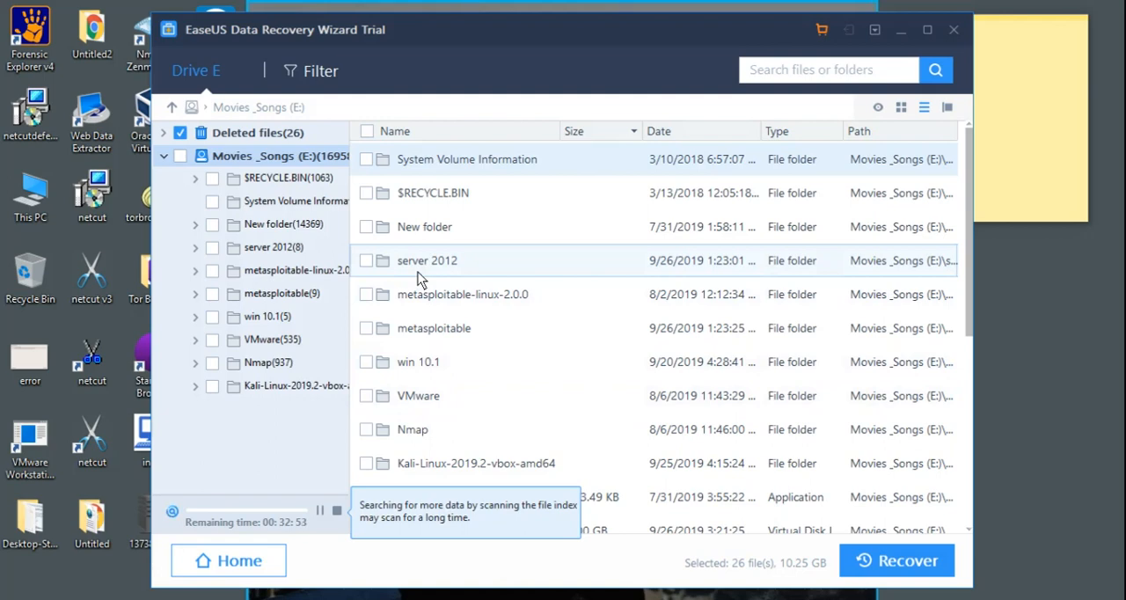
pyautogui.moveTo(432, 303)
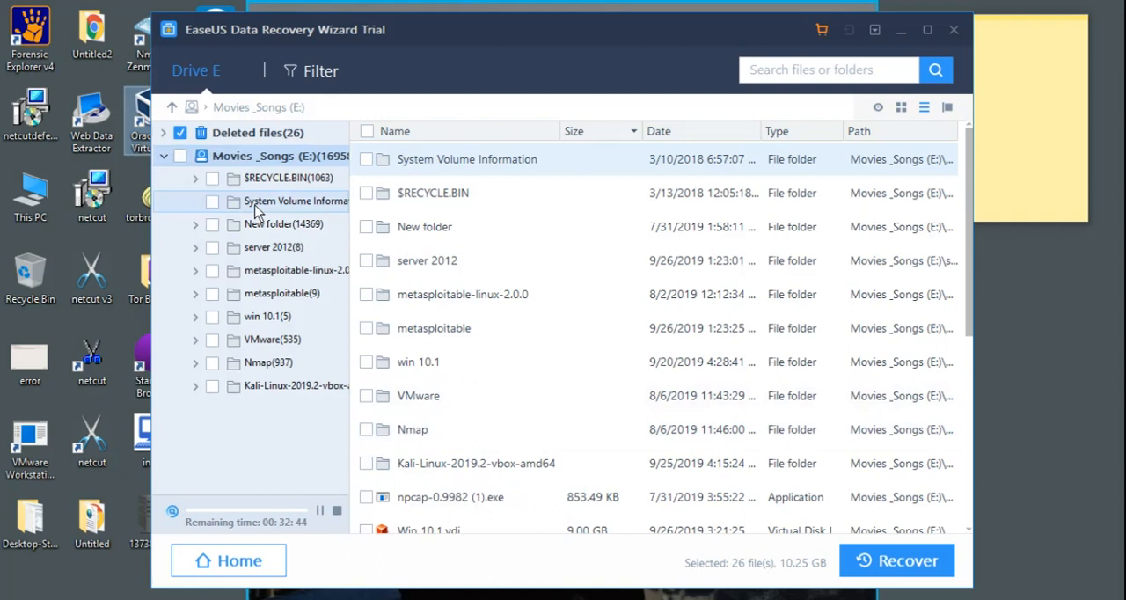
pyautogui.moveTo(566, 238)
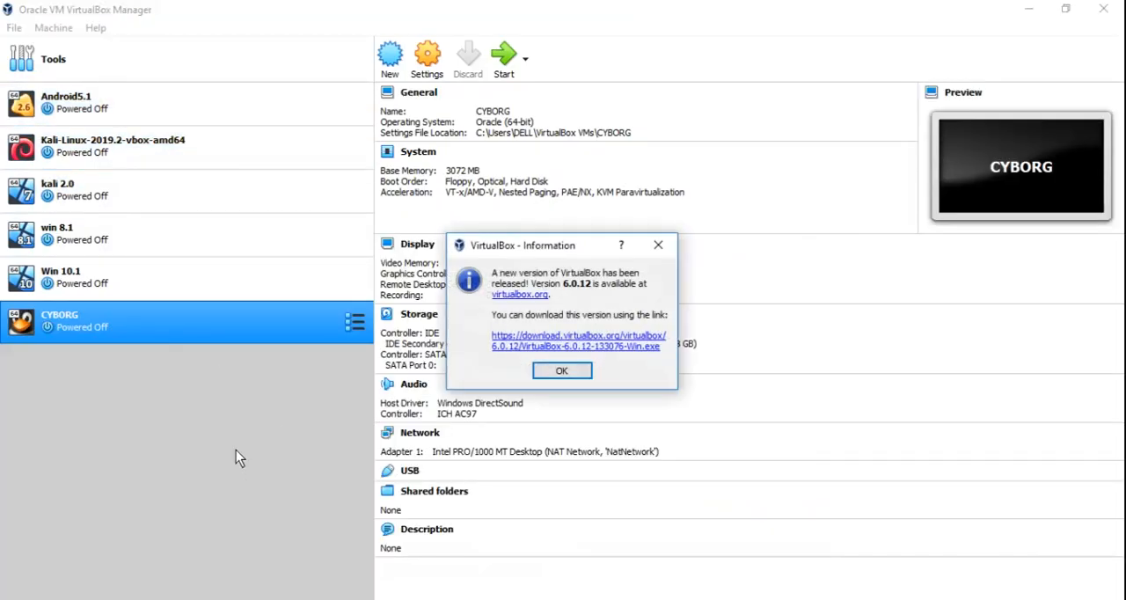
pyautogui.moveTo(561, 370)
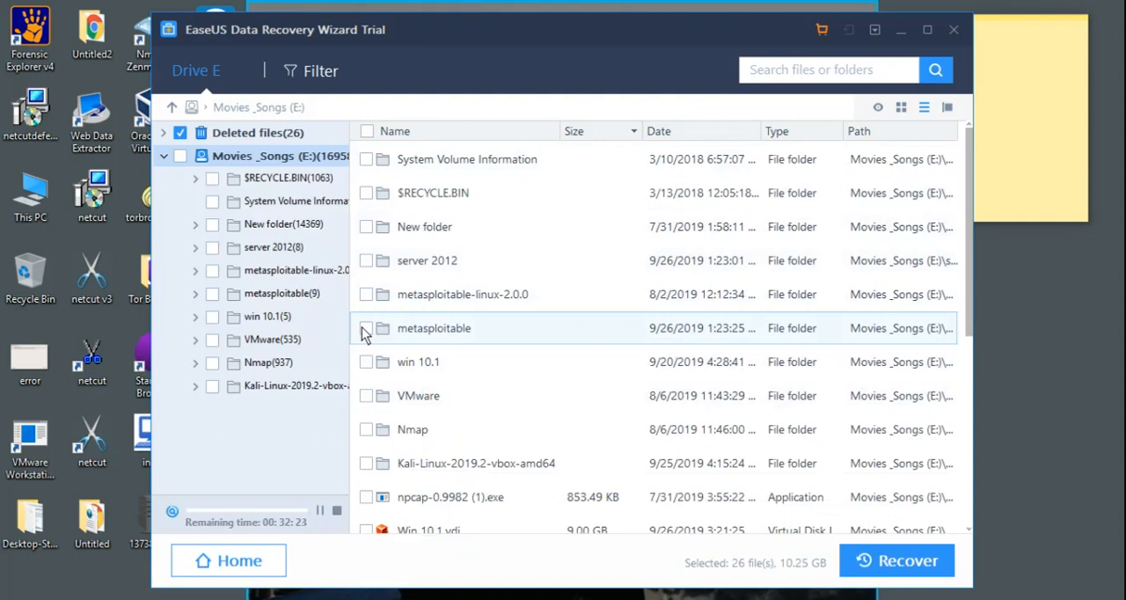
# - Mark the metasploitable, metasploitable-linux-2.0.0 and server 2012 folders for recovery, totalling 48 files, 20.63 GB
pyautogui.click(366, 327)
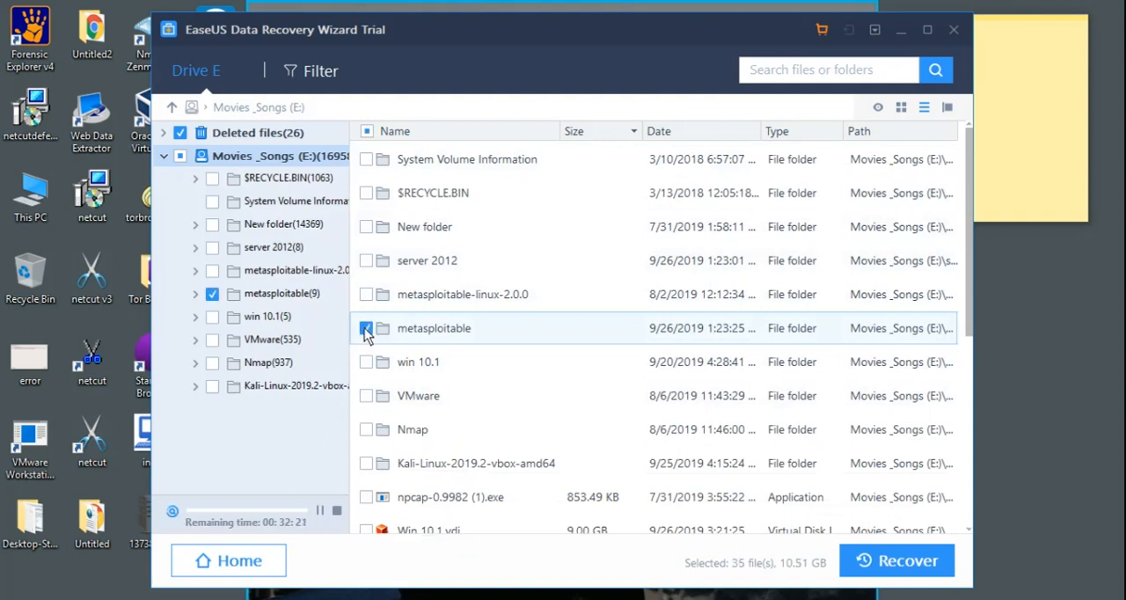
pyautogui.click(365, 294)
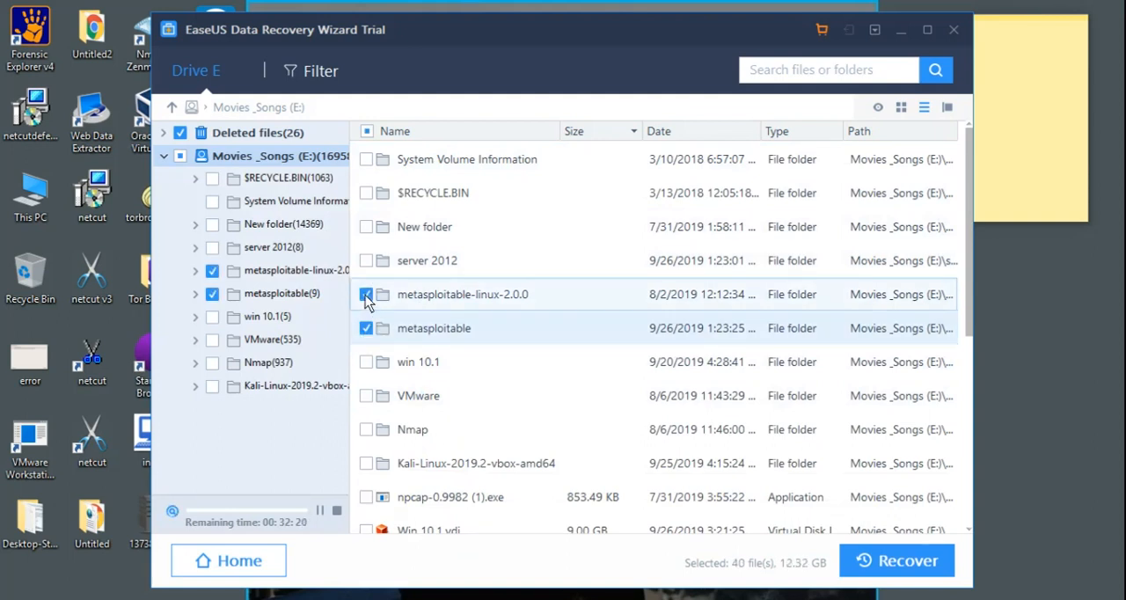
pyautogui.click(365, 260)
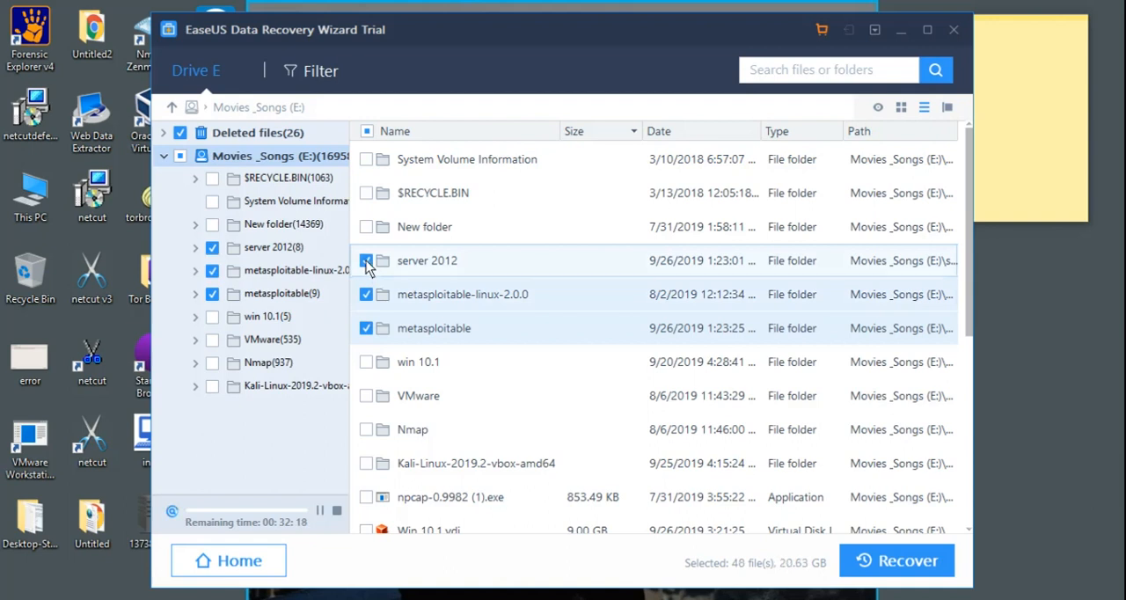
pyautogui.click(365, 261)
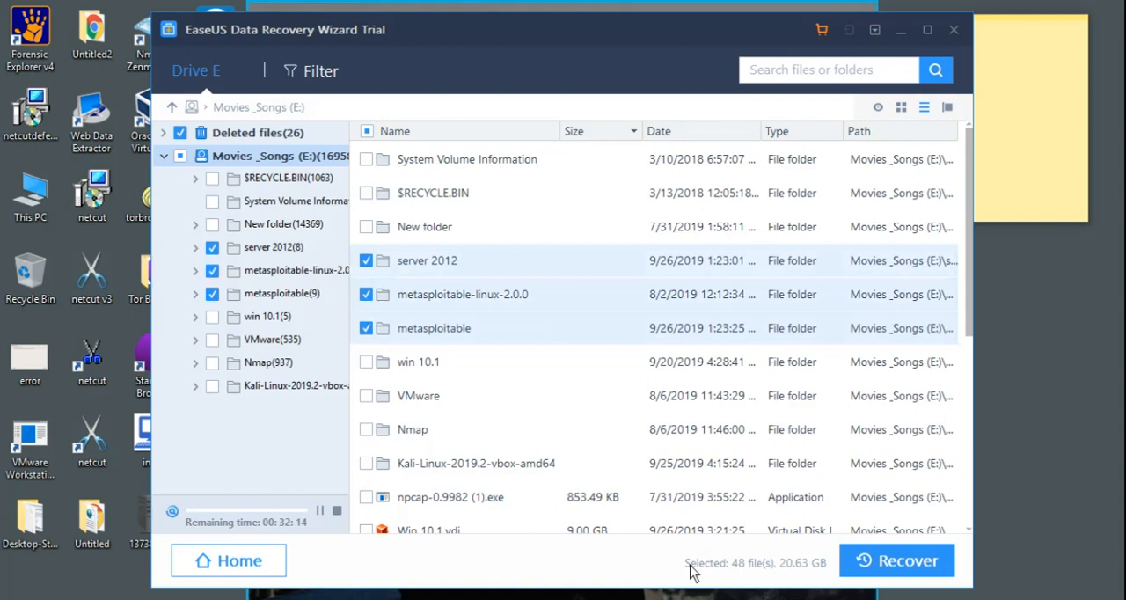
pyautogui.moveTo(551, 245)
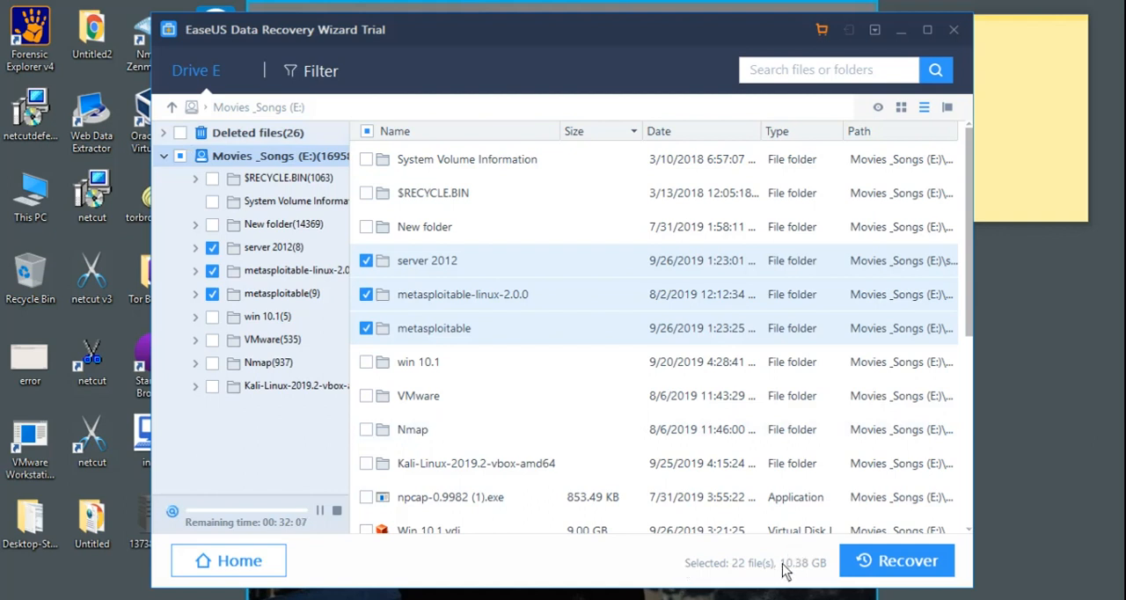
pyautogui.moveTo(828, 577)
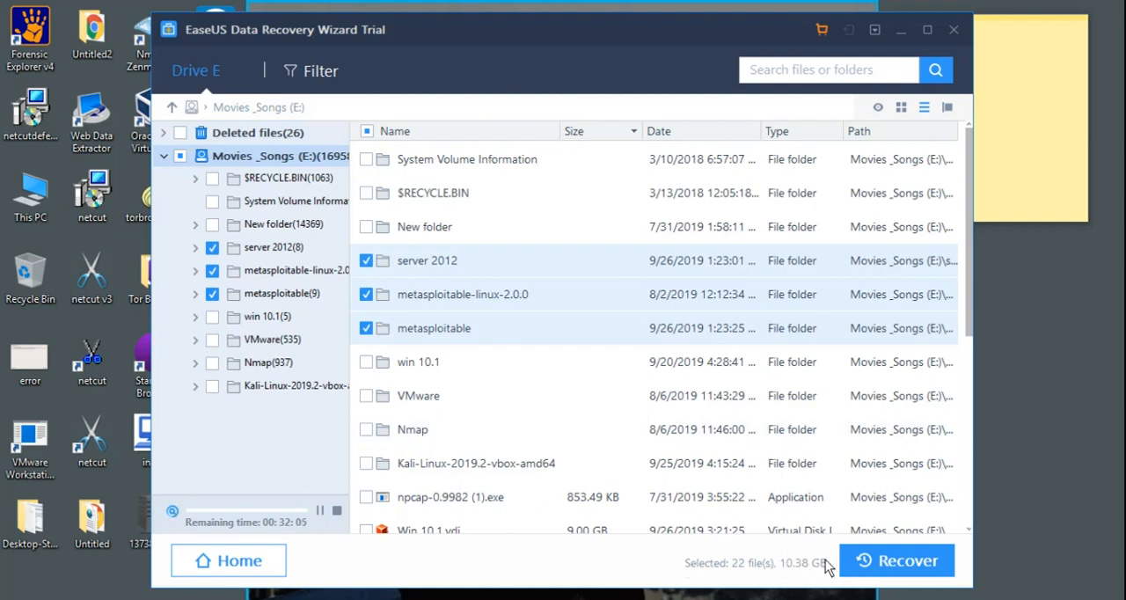
pyautogui.moveTo(862, 560)
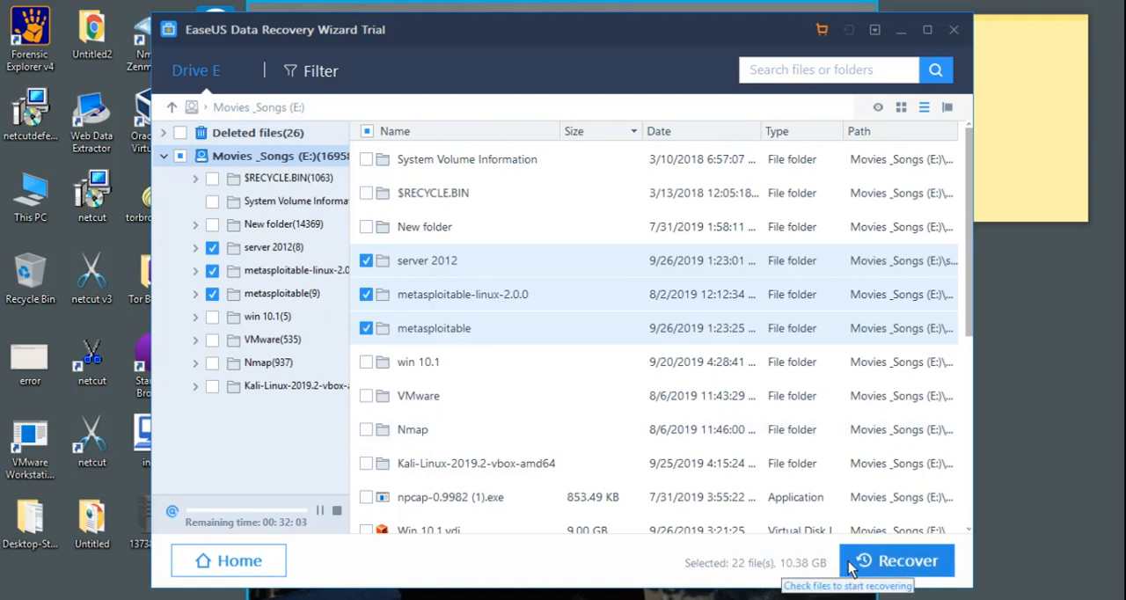
pyautogui.moveTo(615, 567)
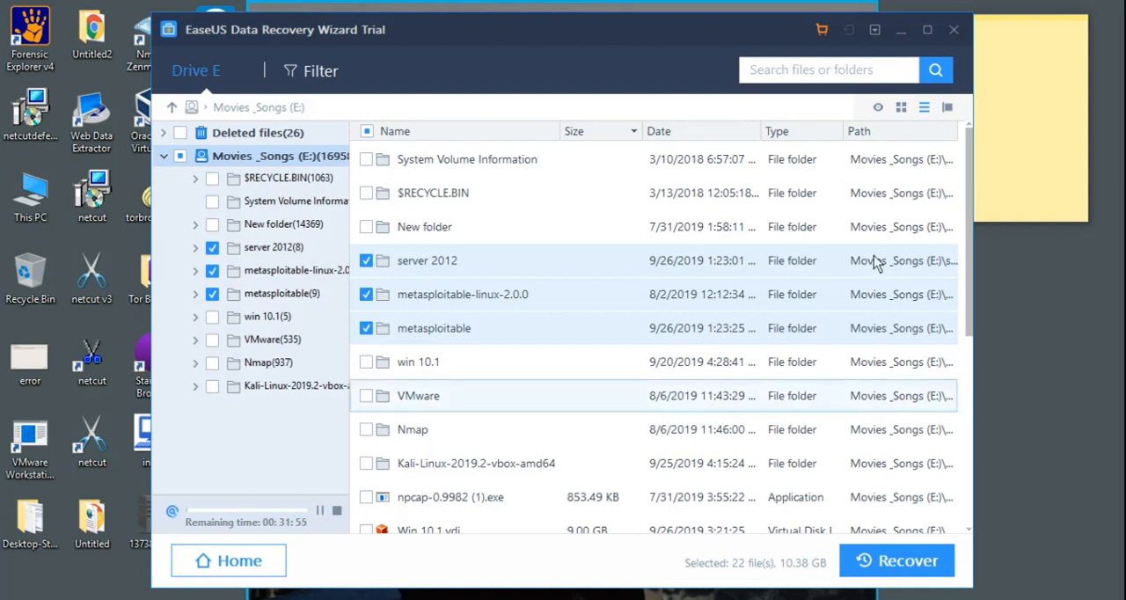
pyautogui.moveTo(971, 262)
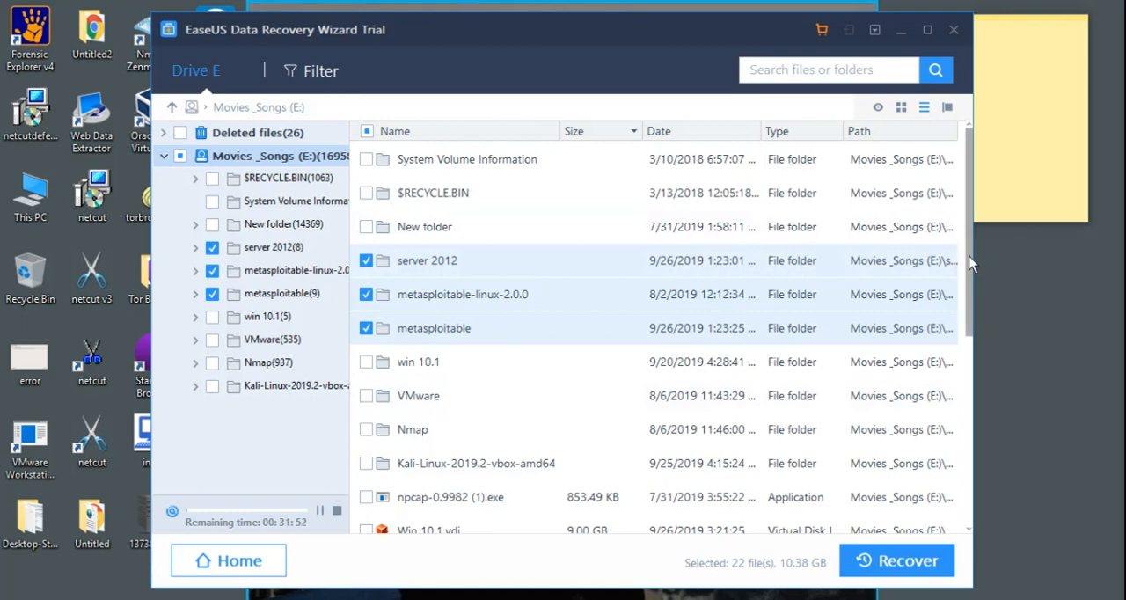
pyautogui.scroll(-3)
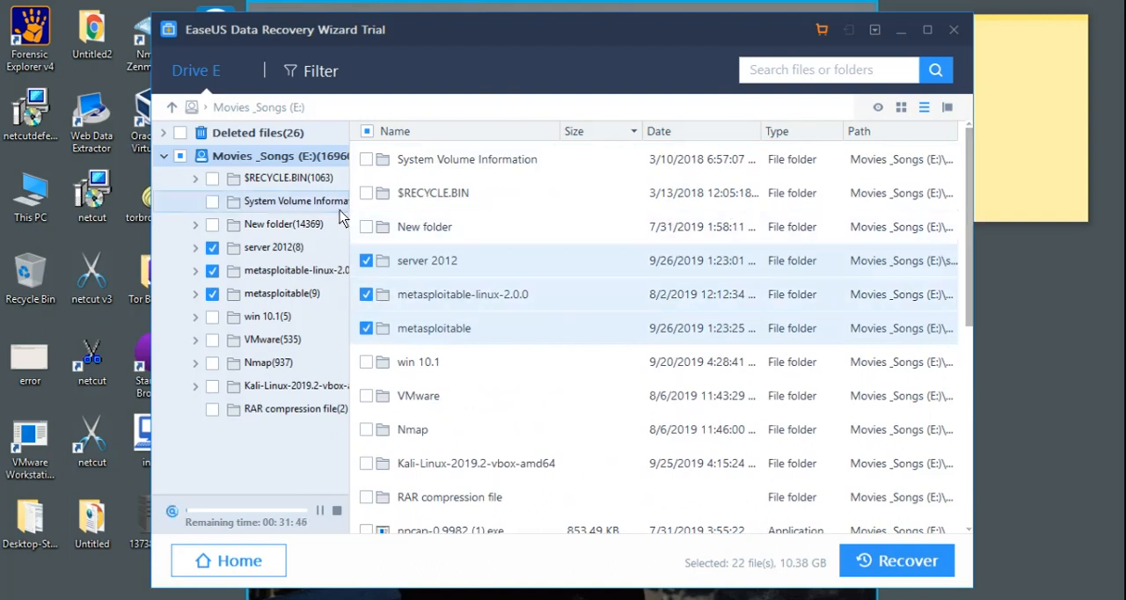
pyautogui.moveTo(501, 355)
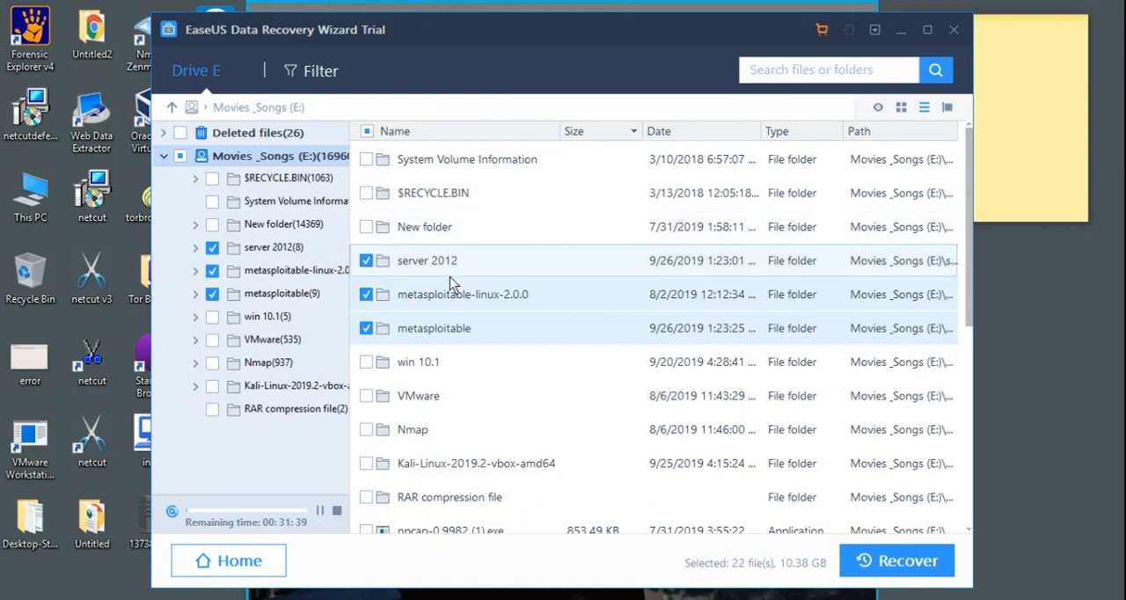
pyautogui.moveTo(520, 267)
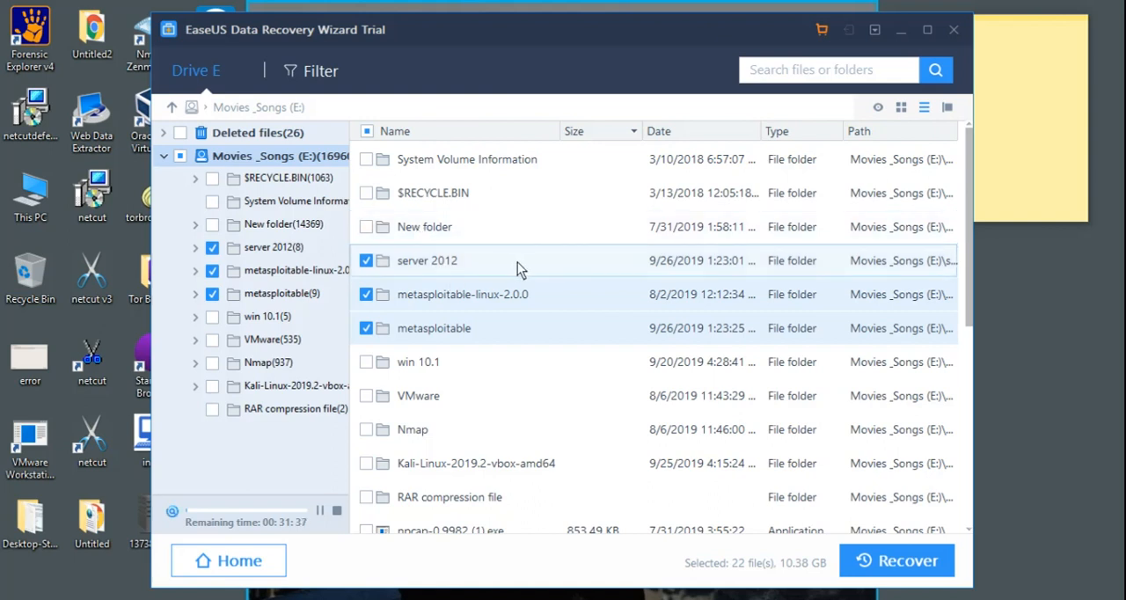
pyautogui.moveTo(647, 283)
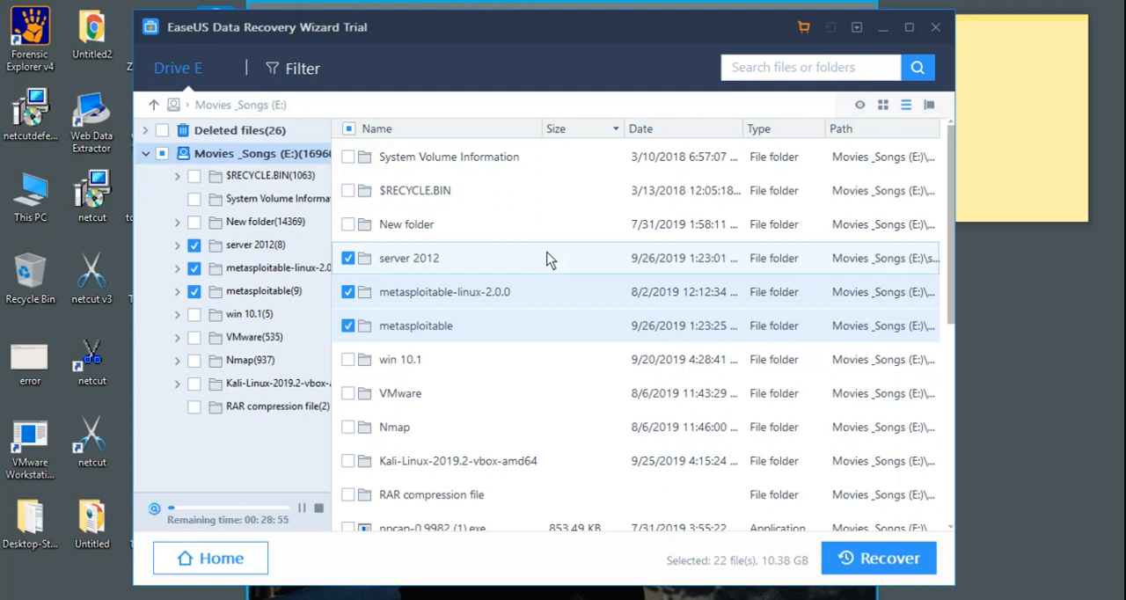
pyautogui.moveTo(496, 35)
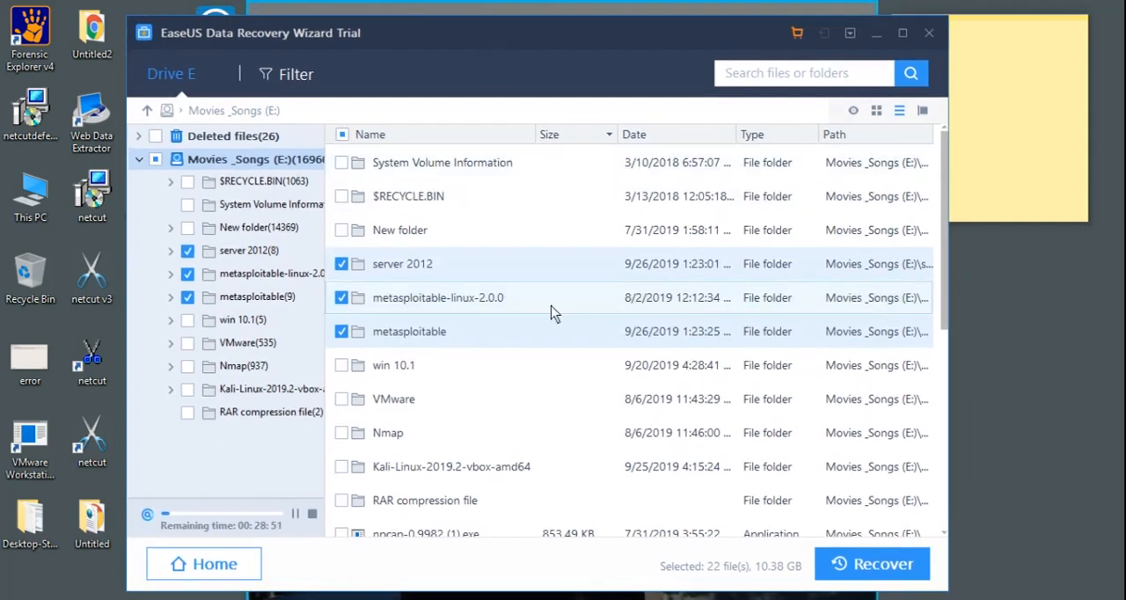
pyautogui.moveTo(713, 438)
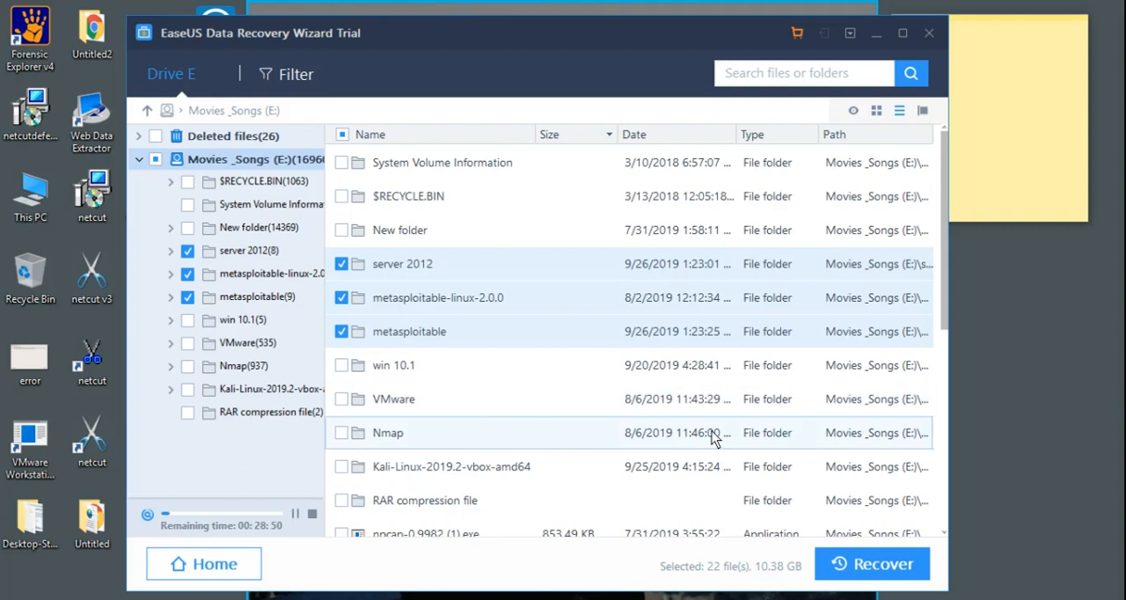